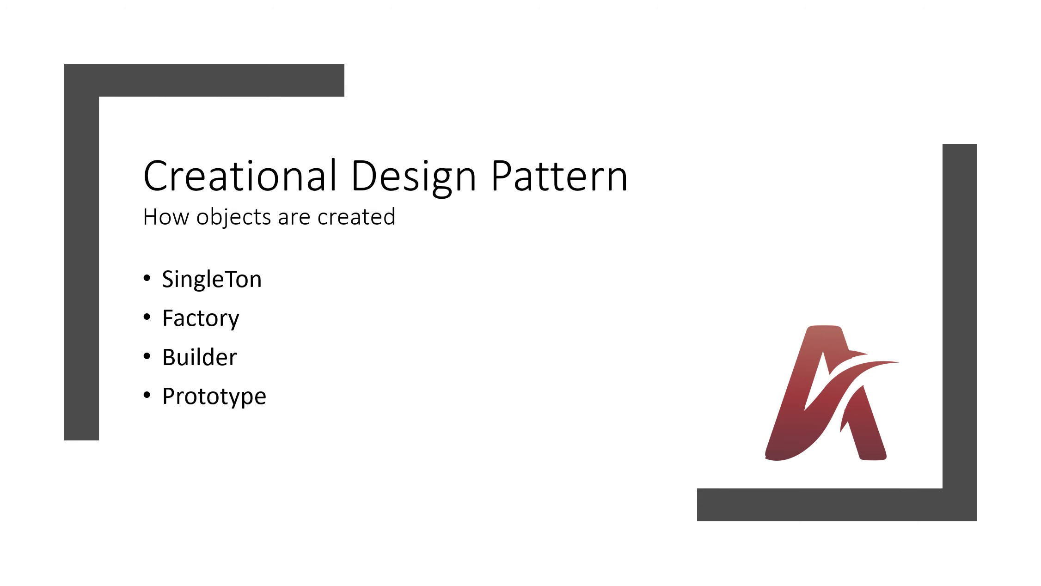
{"action": "scroll", "scroll_direction": "down", "scroll_amount": 3}
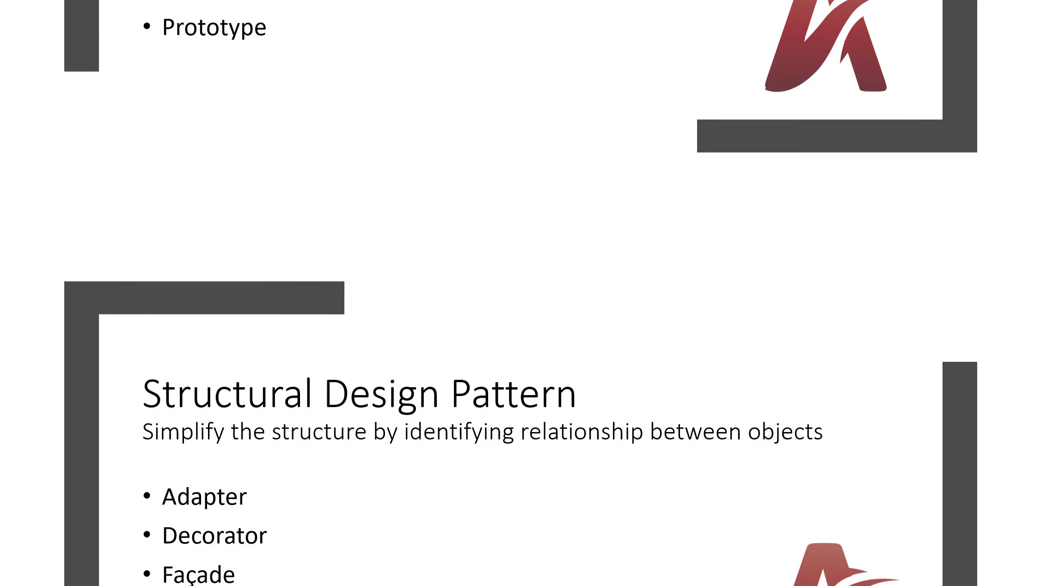
{"action": "scroll", "scroll_direction": "down", "scroll_amount": 3}
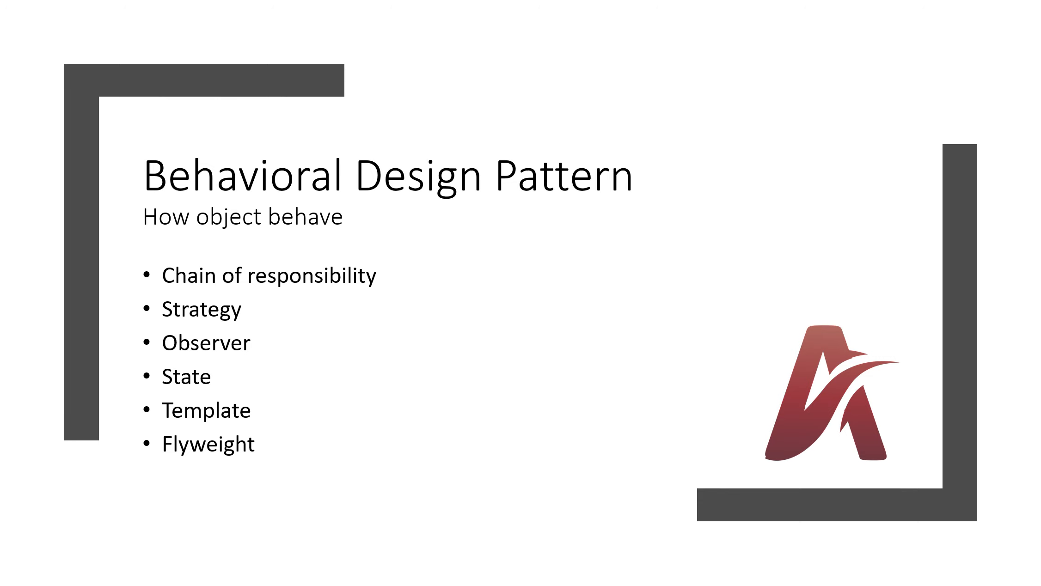
{"action": "scroll", "scroll_direction": "down", "scroll_amount": 3}
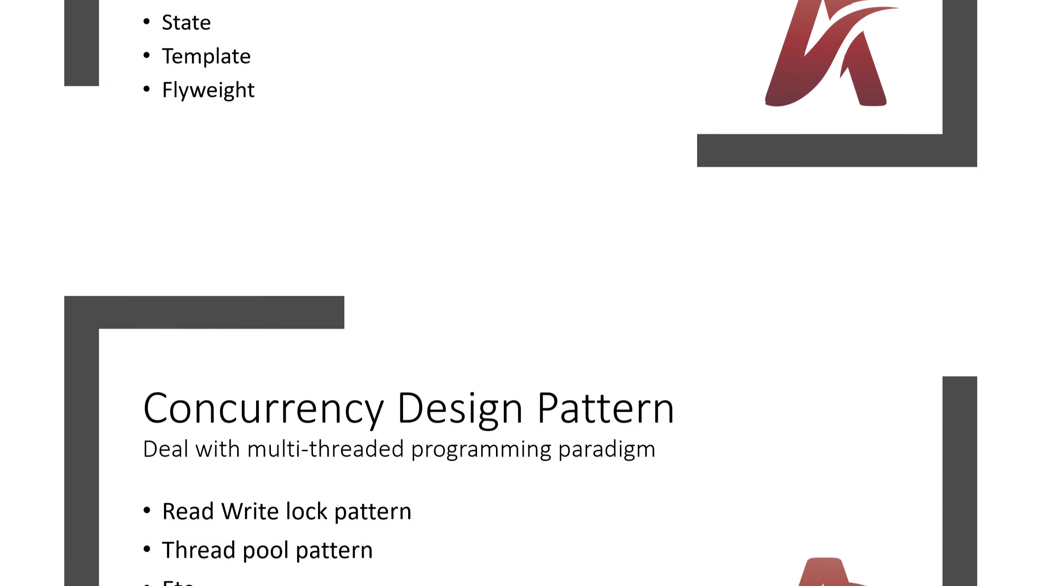
{"action": "scroll", "scroll_direction": "down", "scroll_amount": 3}
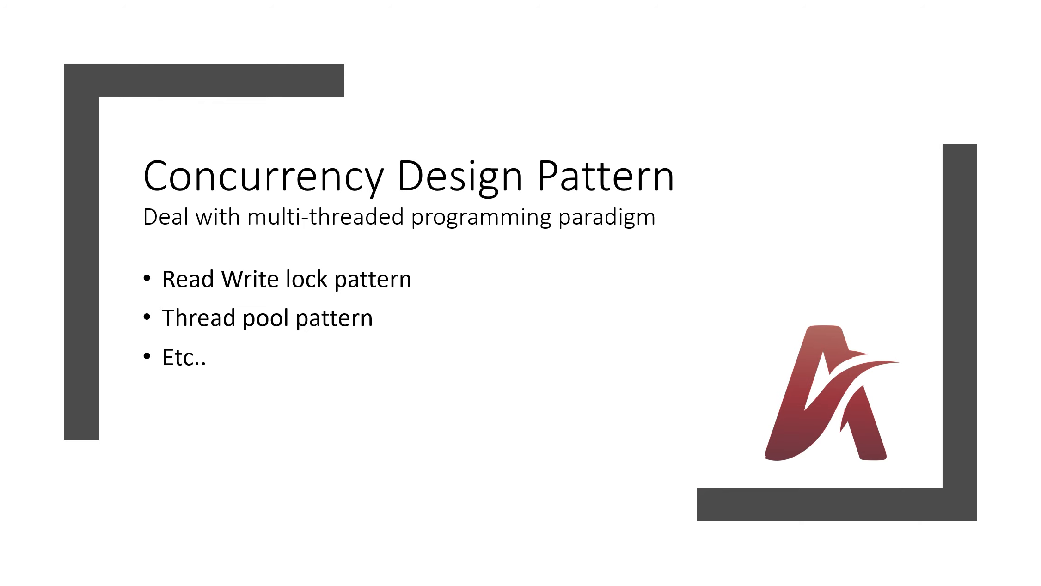
{"action": "scroll", "scroll_direction": "down", "scroll_amount": 3}
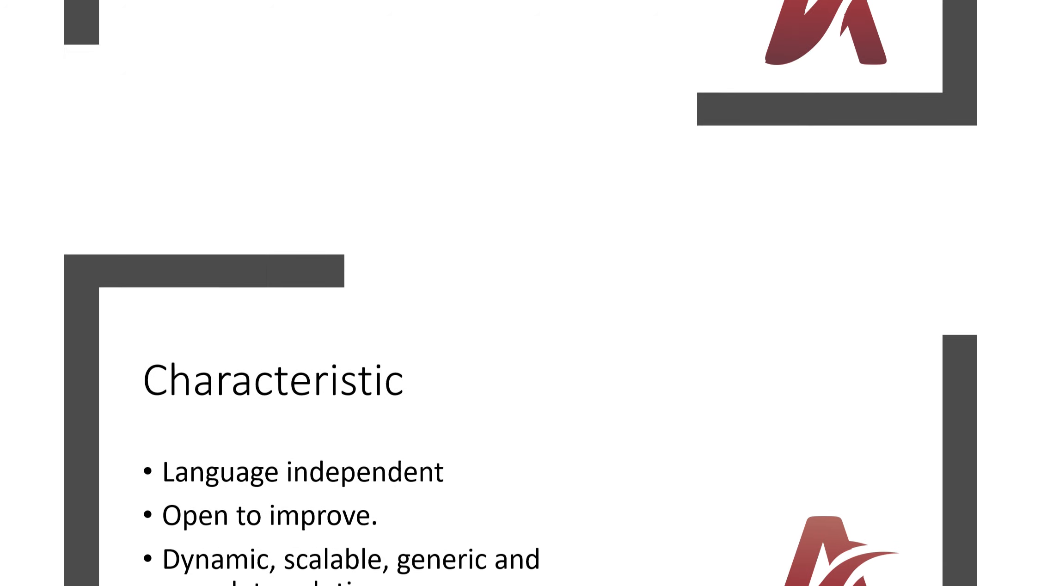